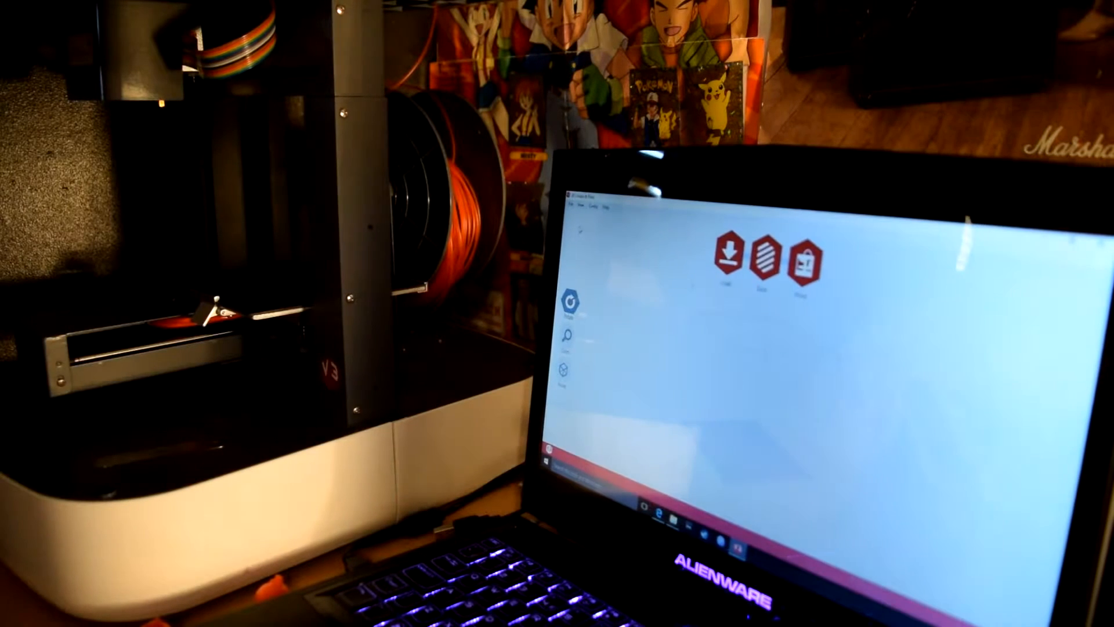
Step: Show the Config menu's list of configuration options
click(603, 208)
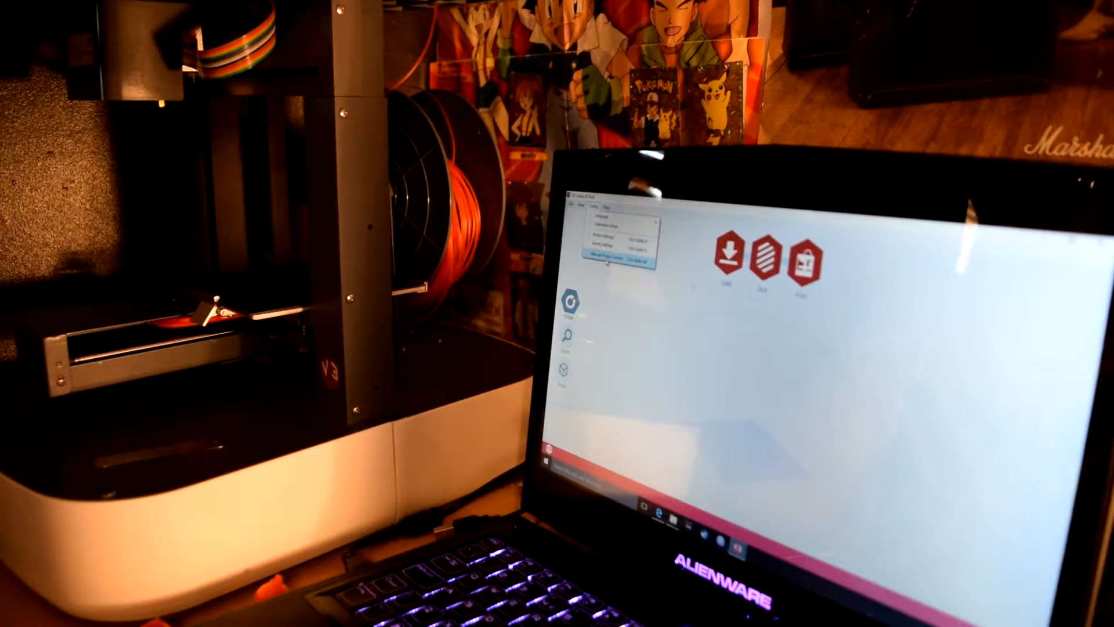
click(608, 264)
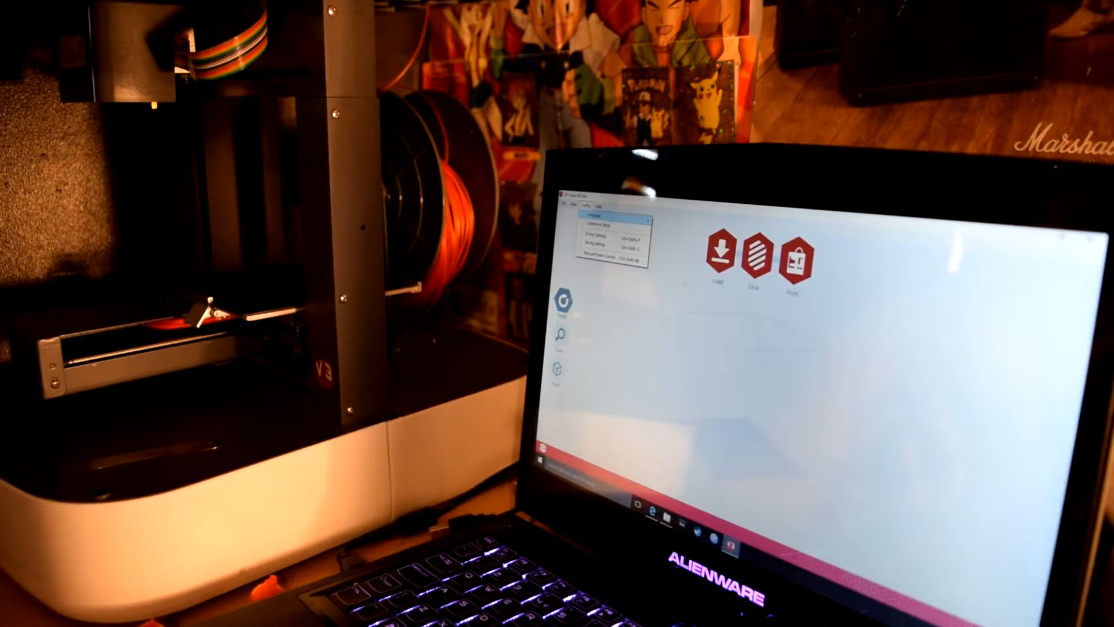
Step: Review the Printer Settings values and accept them with OK, returning to the main screen
click(601, 237)
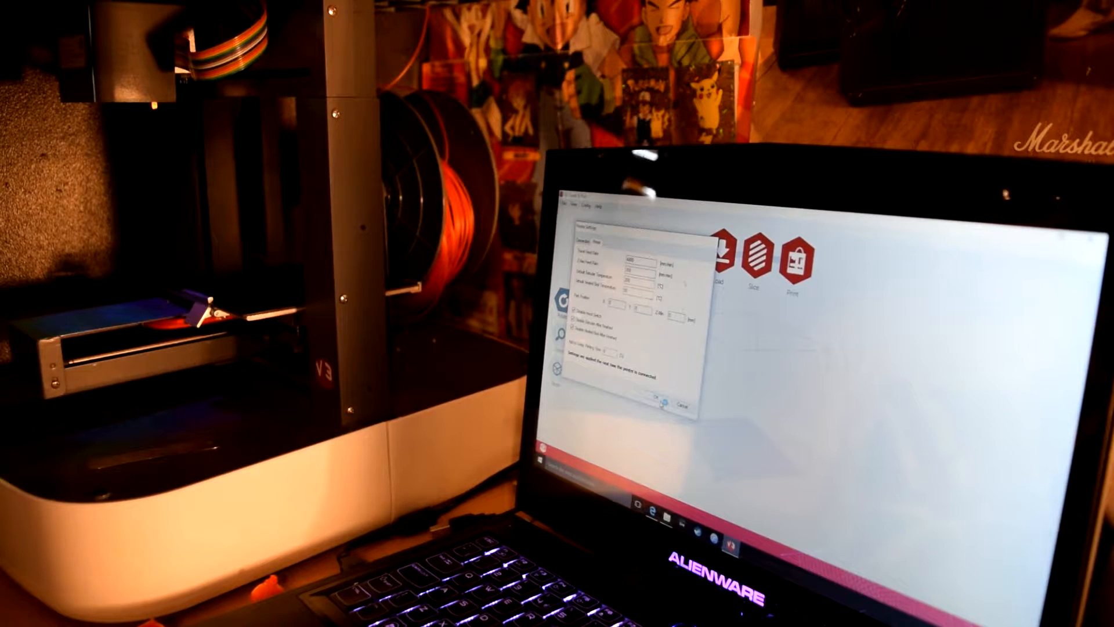
click(659, 402)
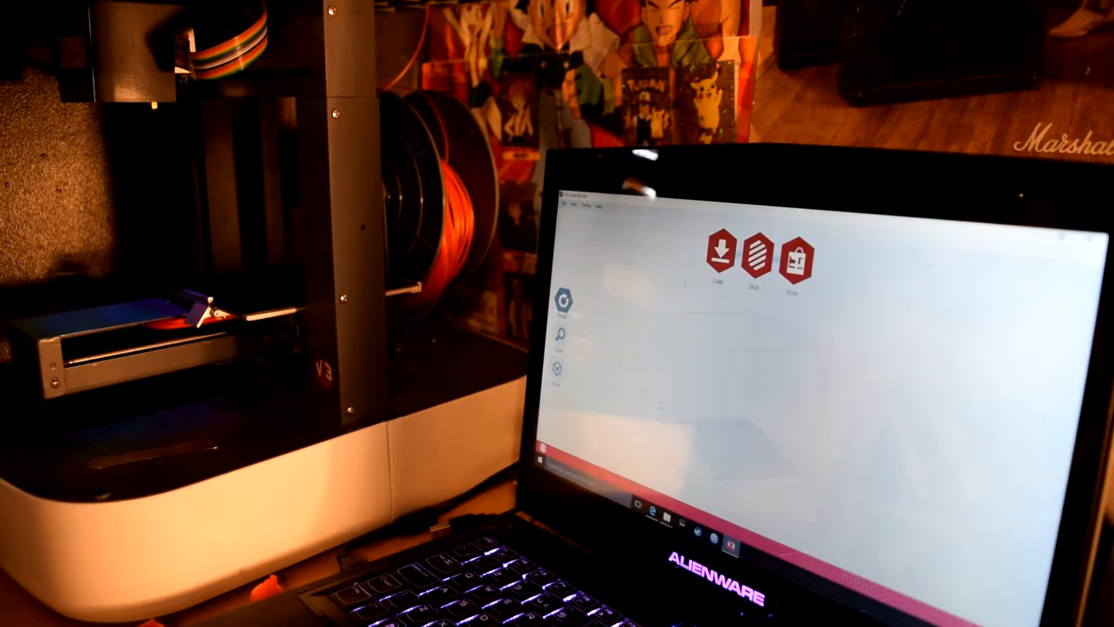
Step: Connect to the printer from Manual Printer Control so it reports Idle
click(590, 206)
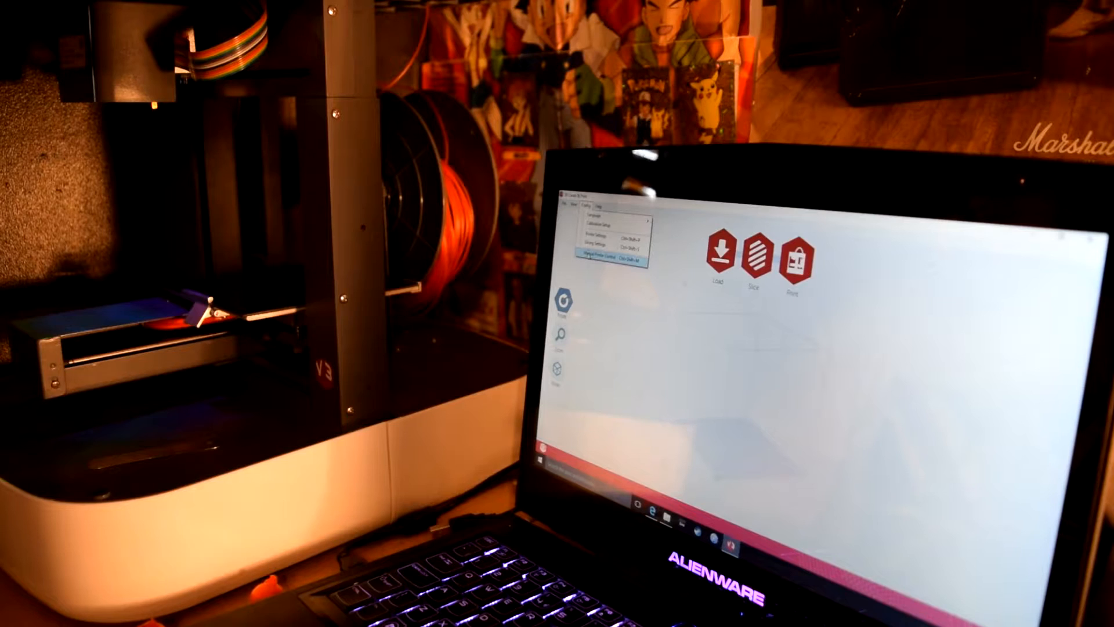
click(603, 258)
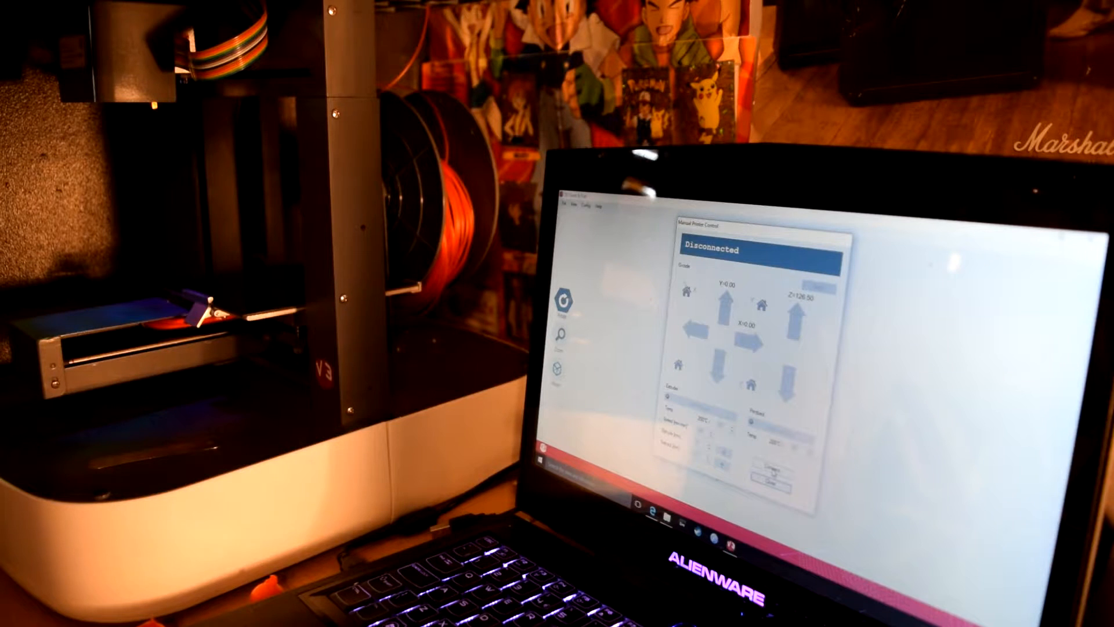
click(764, 467)
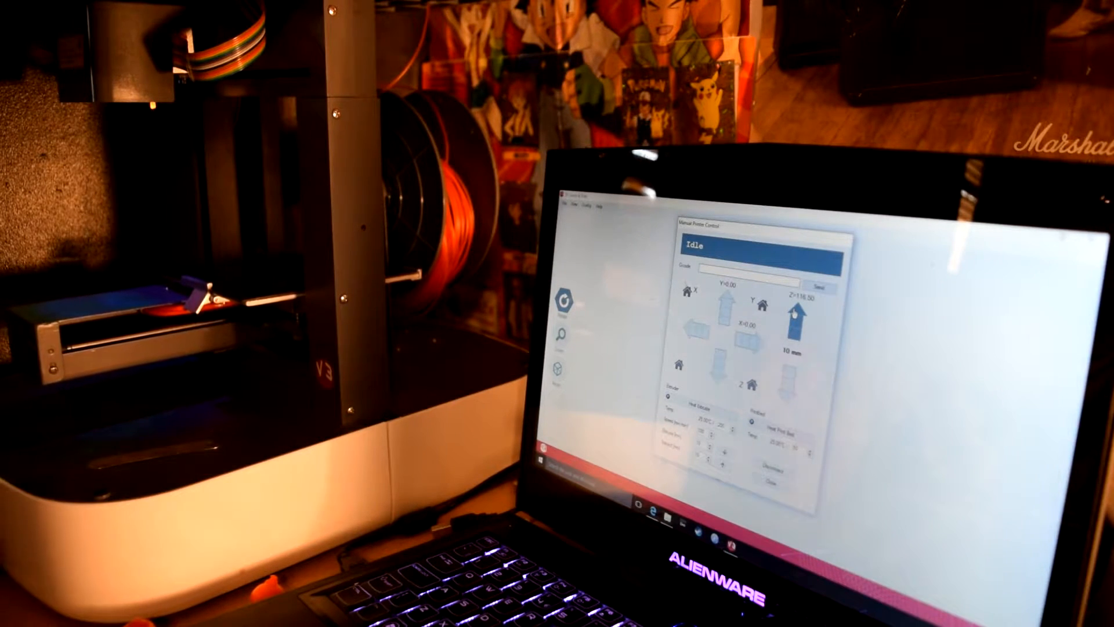
Step: Jog the Z axis up so its position changes from 116.50 to 126.50
click(783, 384)
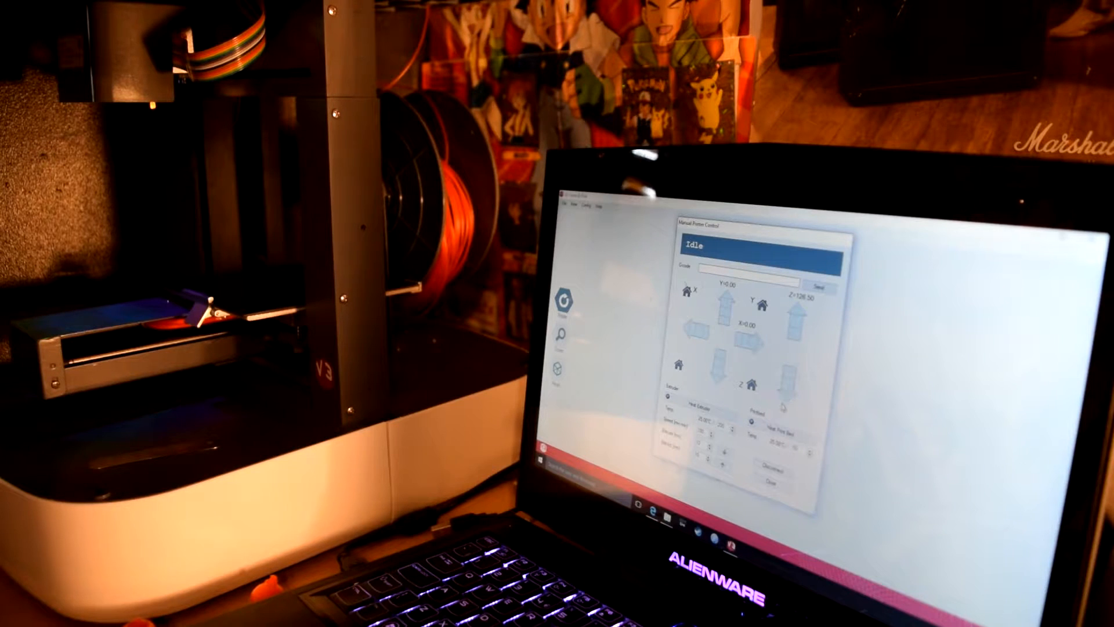
click(782, 385)
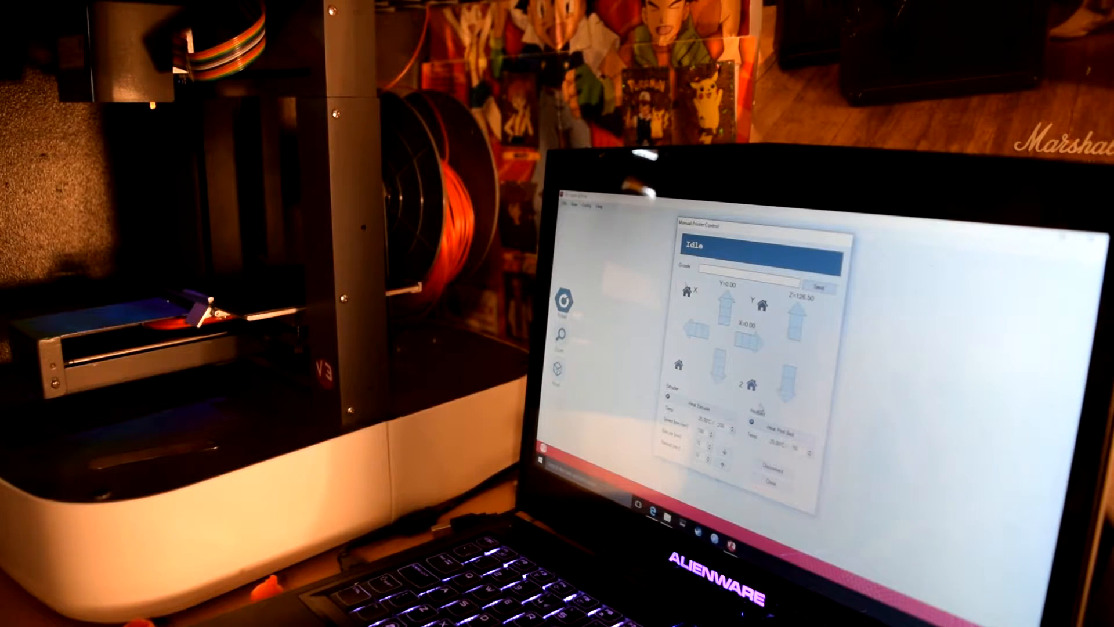
click(787, 301)
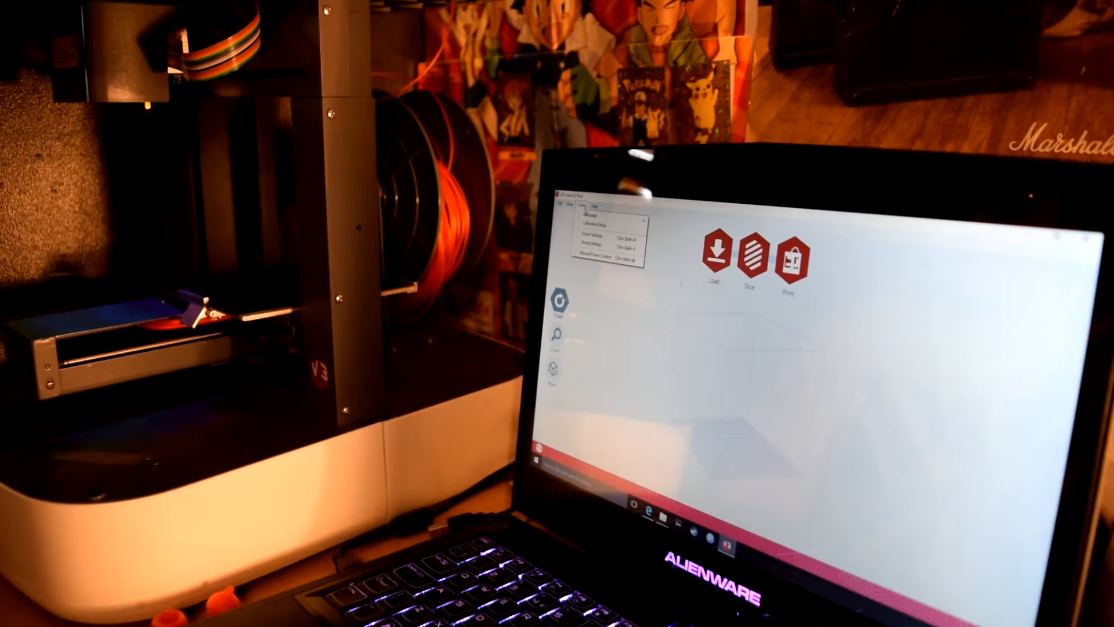
click(599, 225)
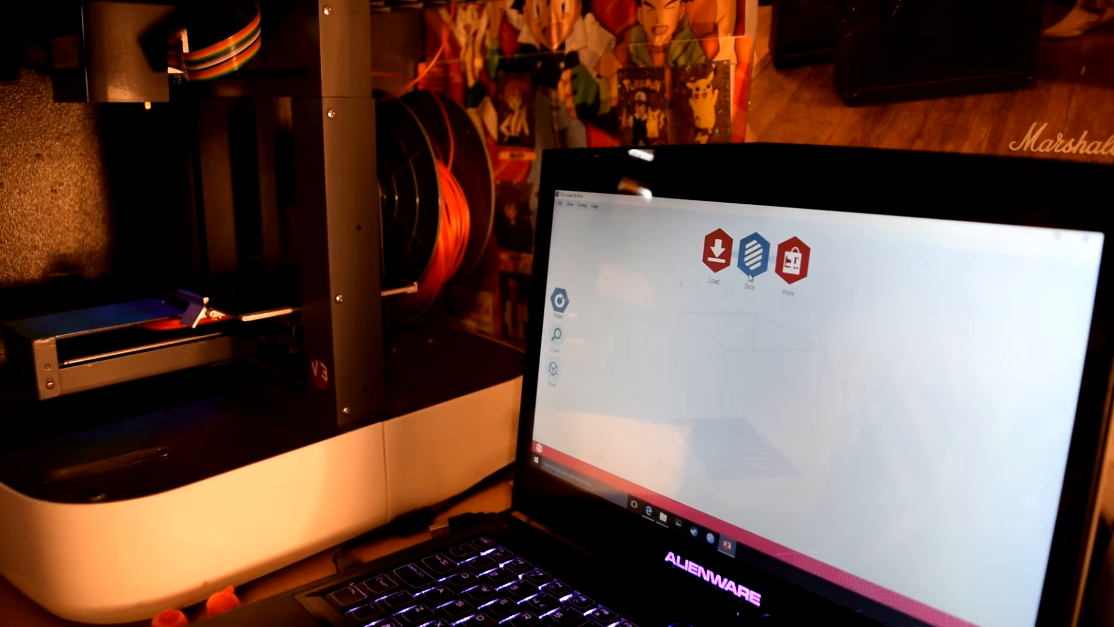
mouse_move(751, 254)
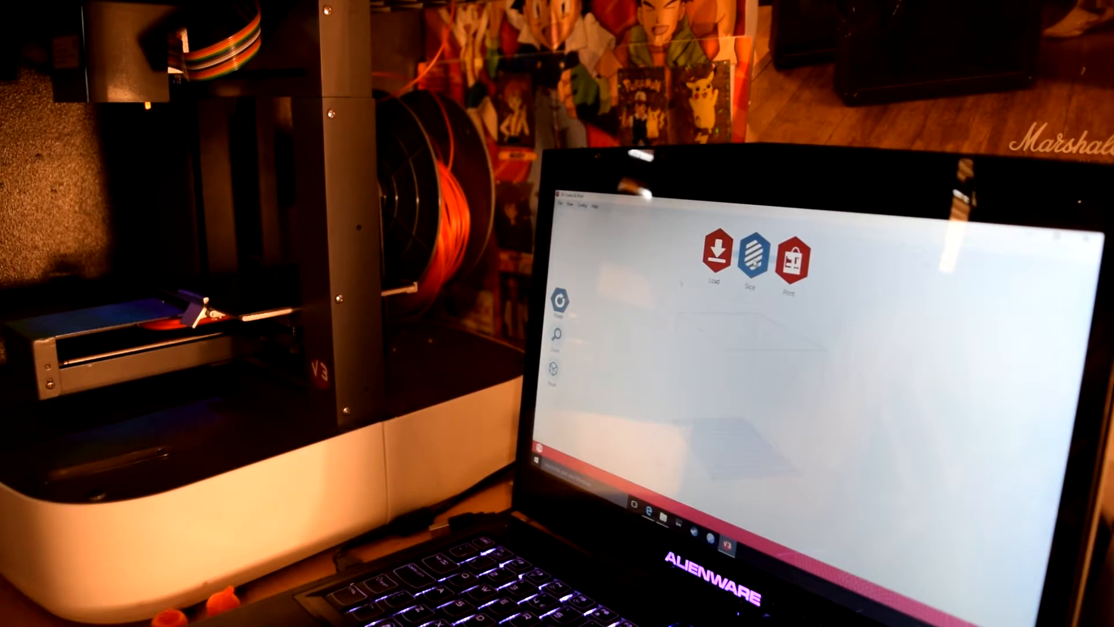
click(558, 206)
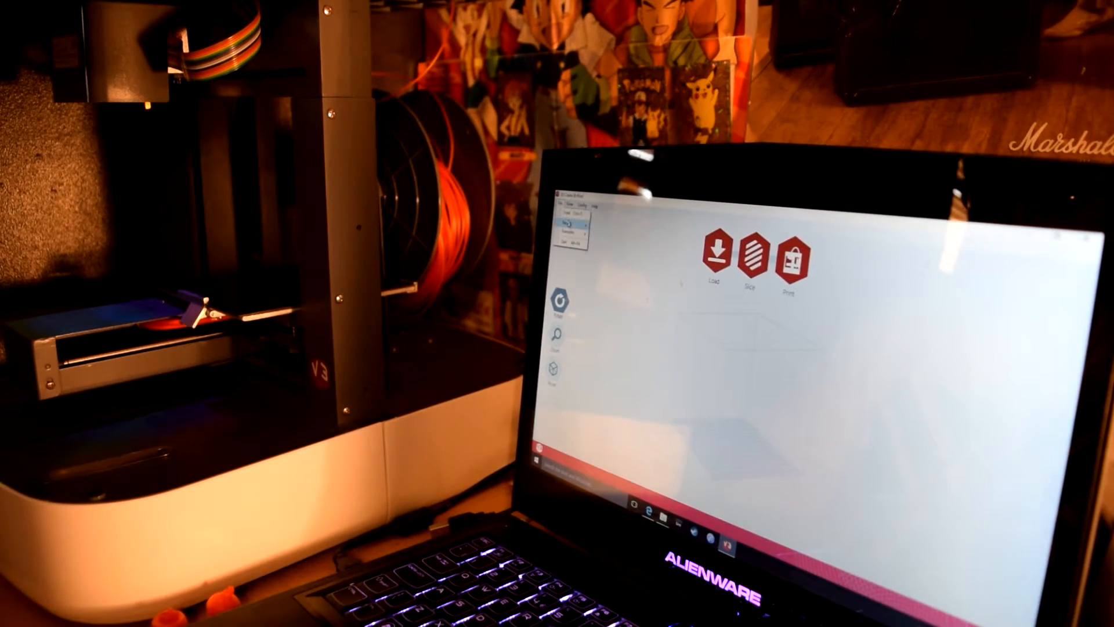
click(577, 229)
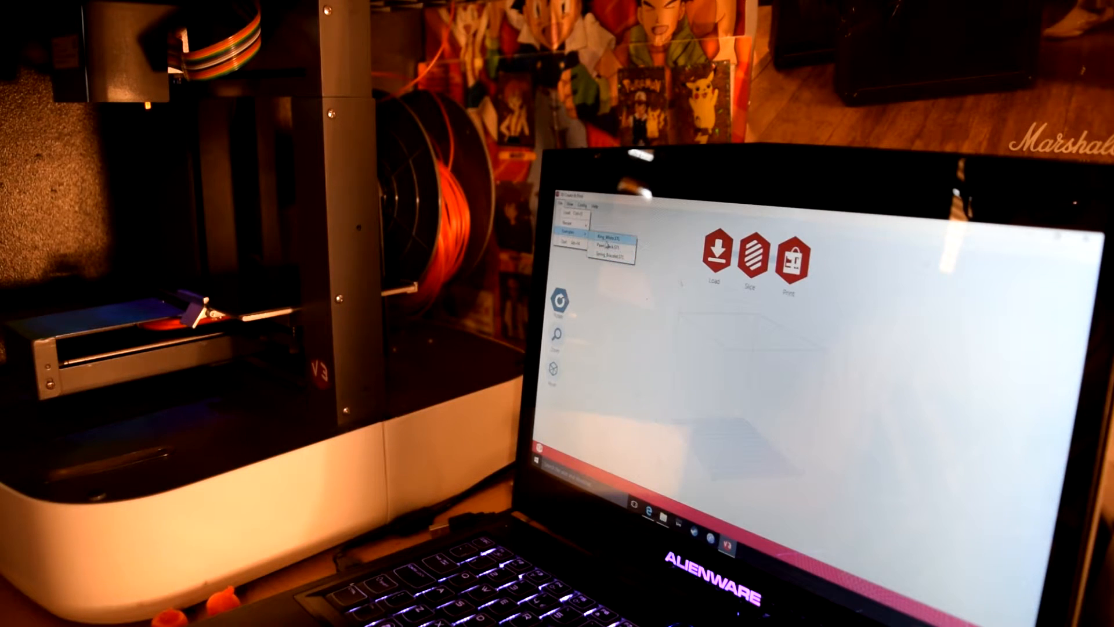
click(609, 242)
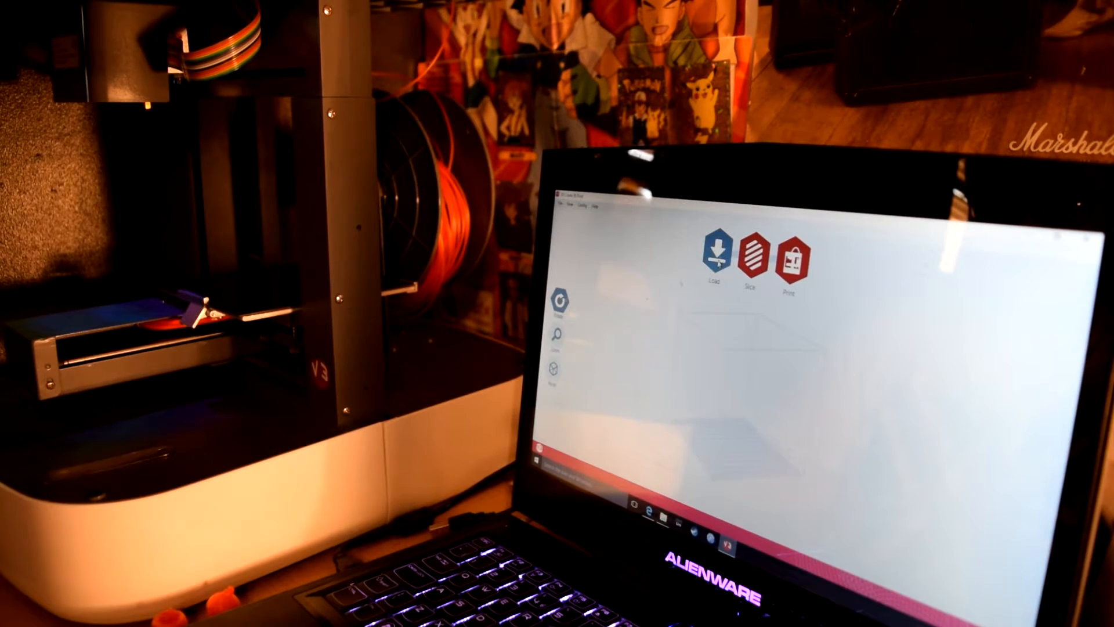
Step: Load the pawn STL from the examples folder onto the build area
click(712, 256)
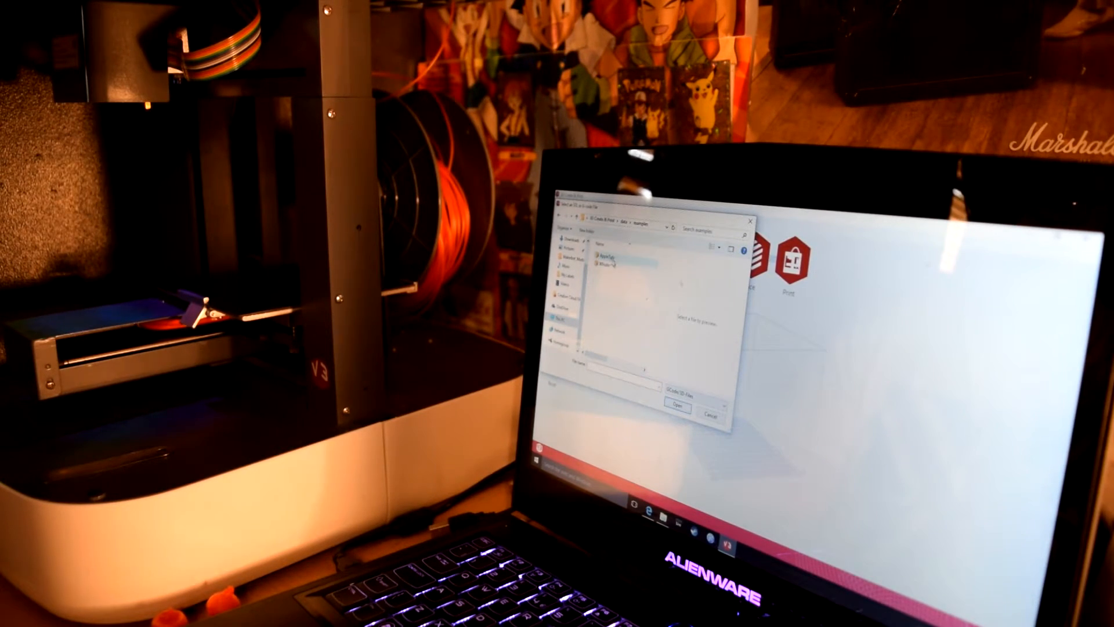
click(613, 253)
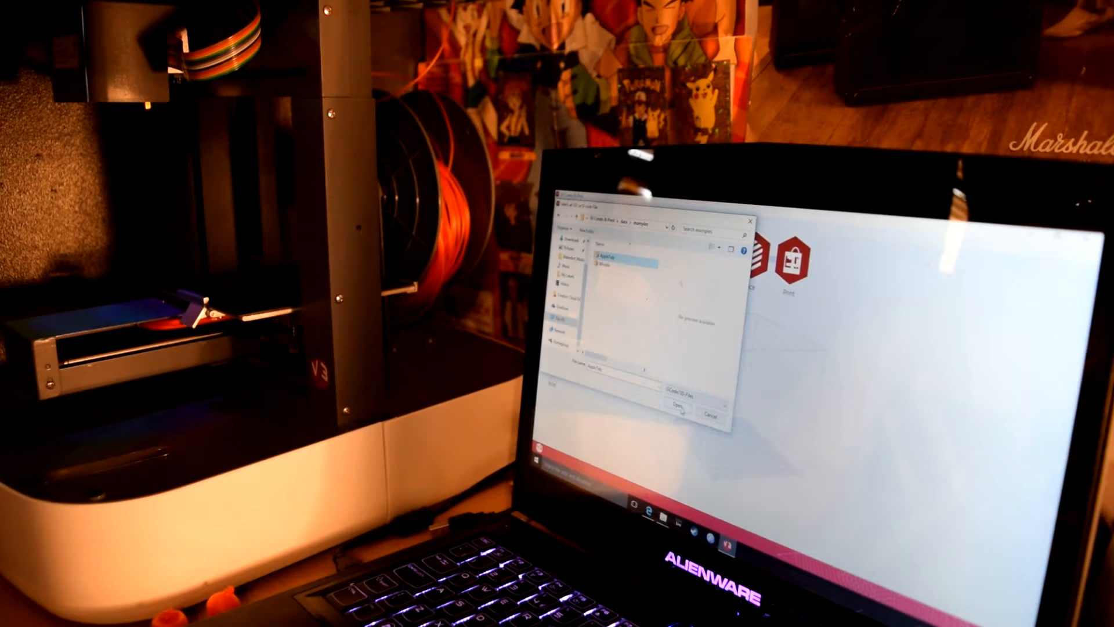
click(678, 408)
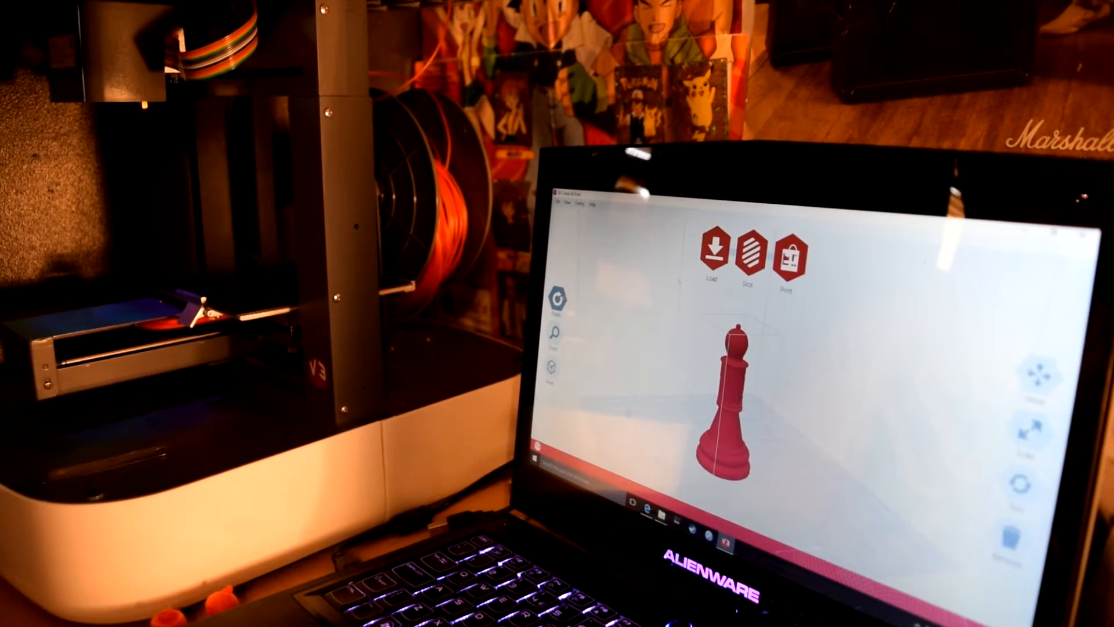
Step: Bring up the Slice settings dialog showing the pawn's temperature and speed values
click(745, 252)
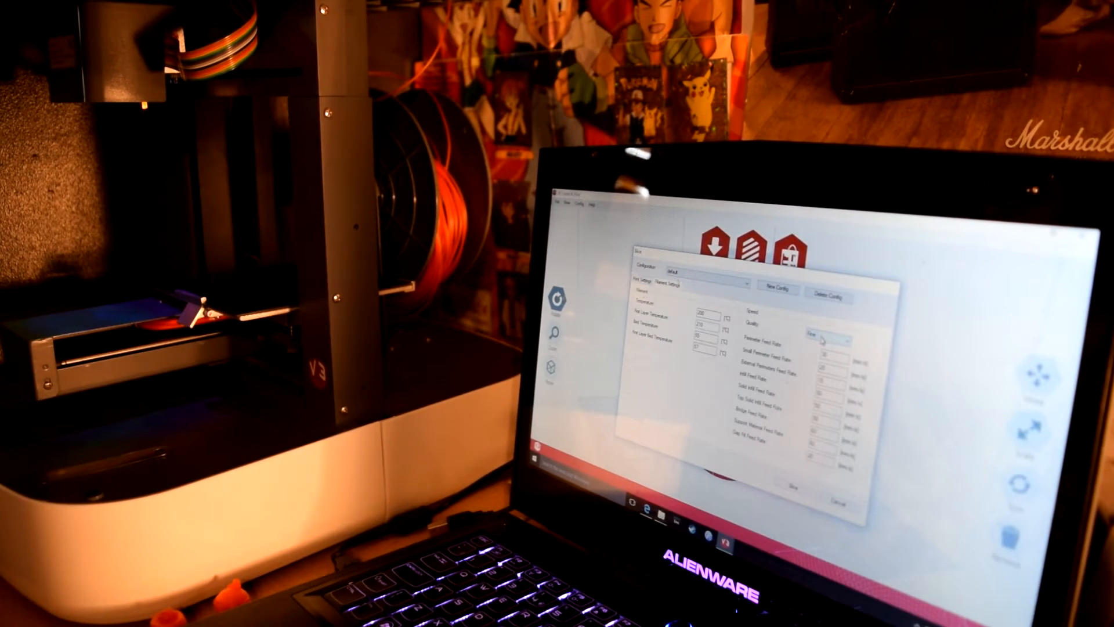
Step: Slice the pawn at the chosen Quality and send it to the connected printer
click(831, 337)
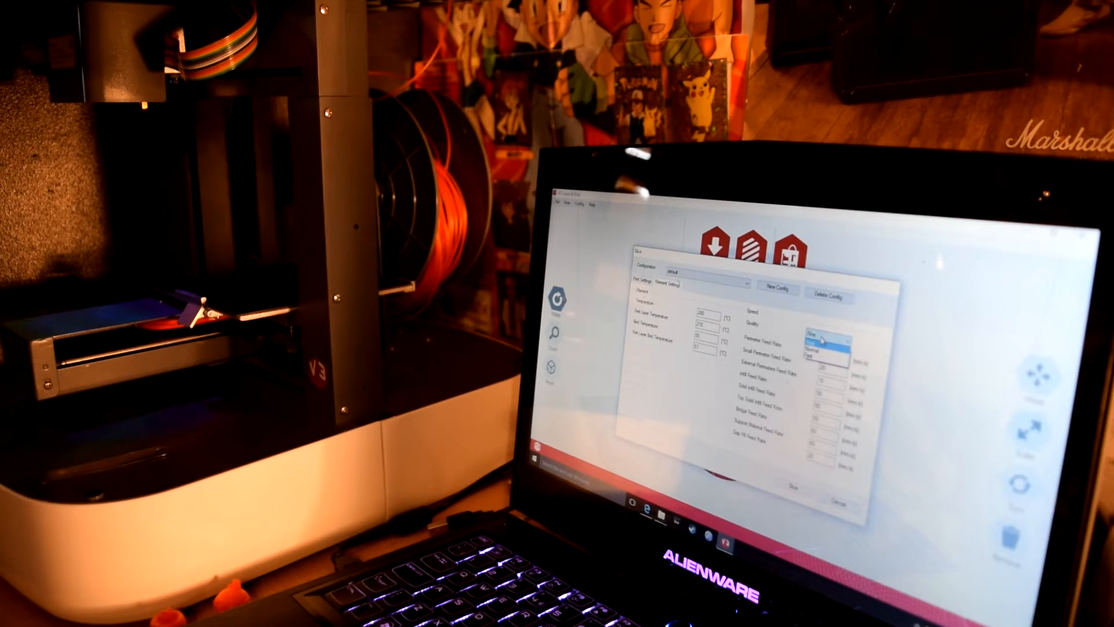
click(827, 340)
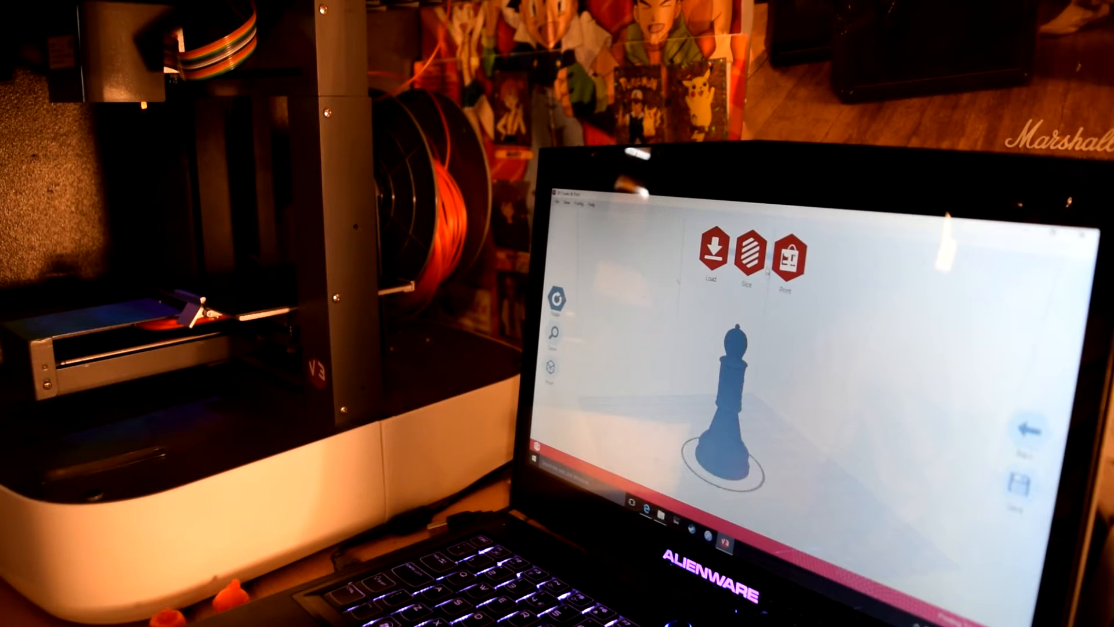
click(784, 254)
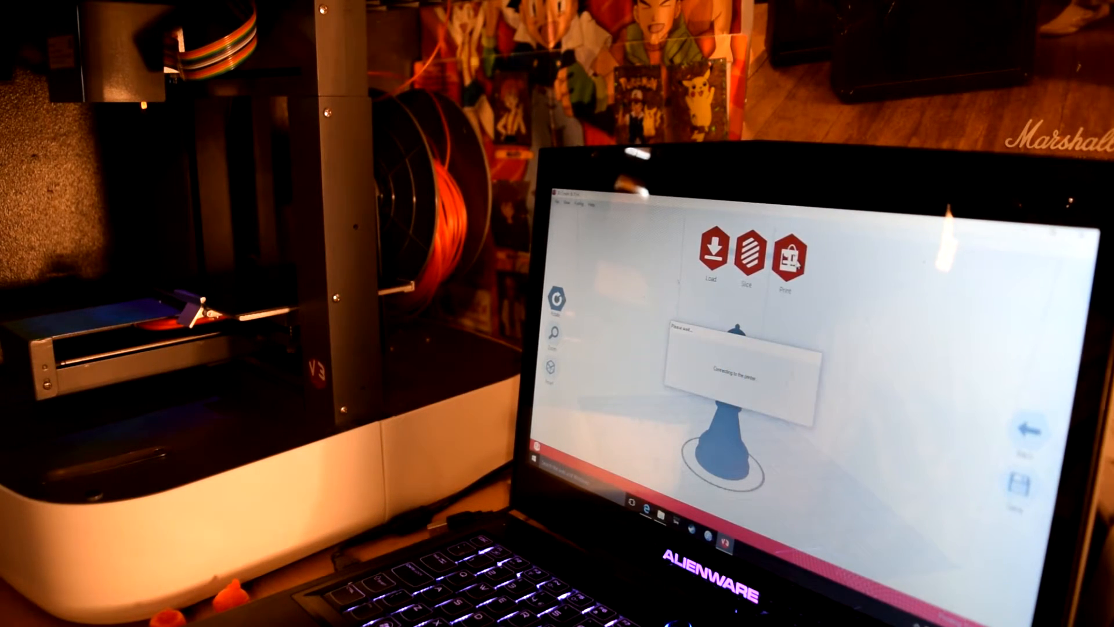